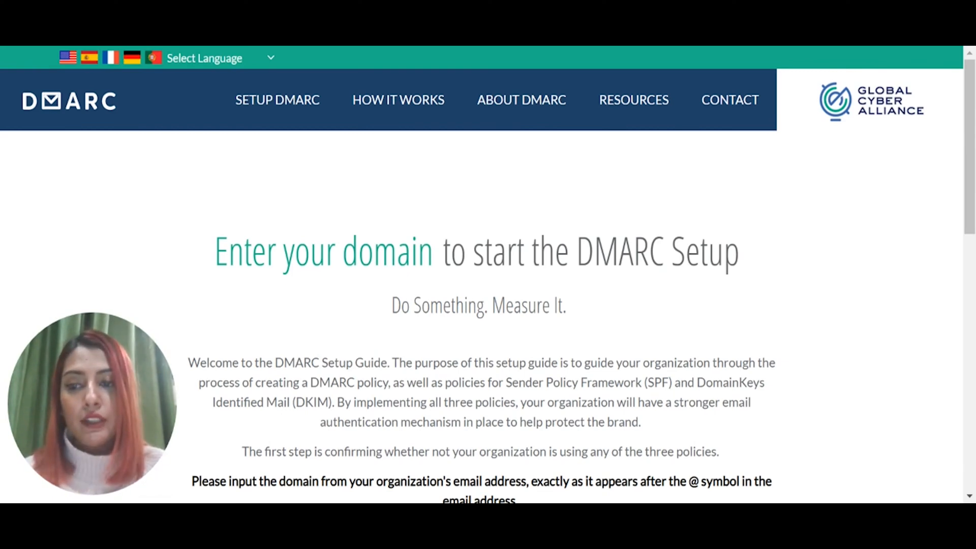
Enter saleshandyteam.com in the domain box and submit it for a policy scan.
scroll("down", 3)
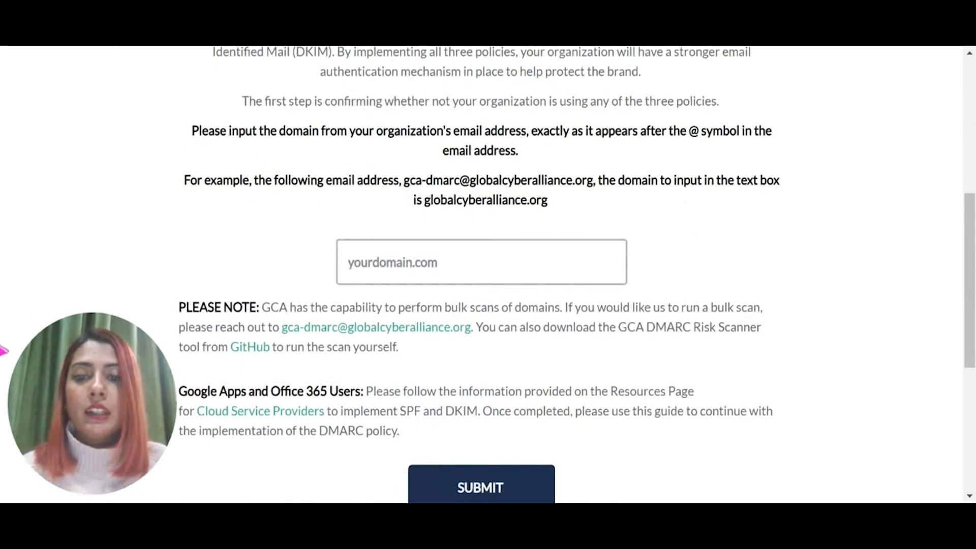
left_click(480, 262)
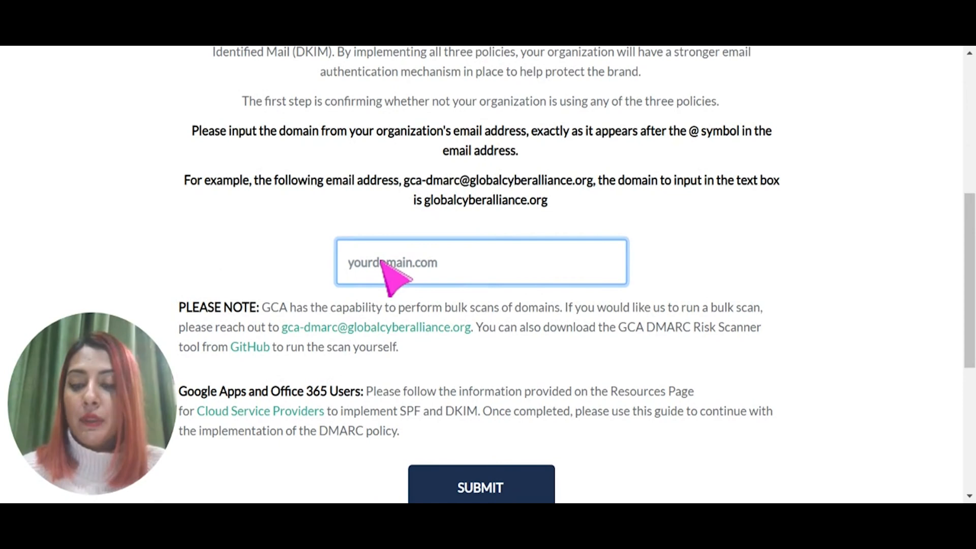
type("saleshandyteam.")
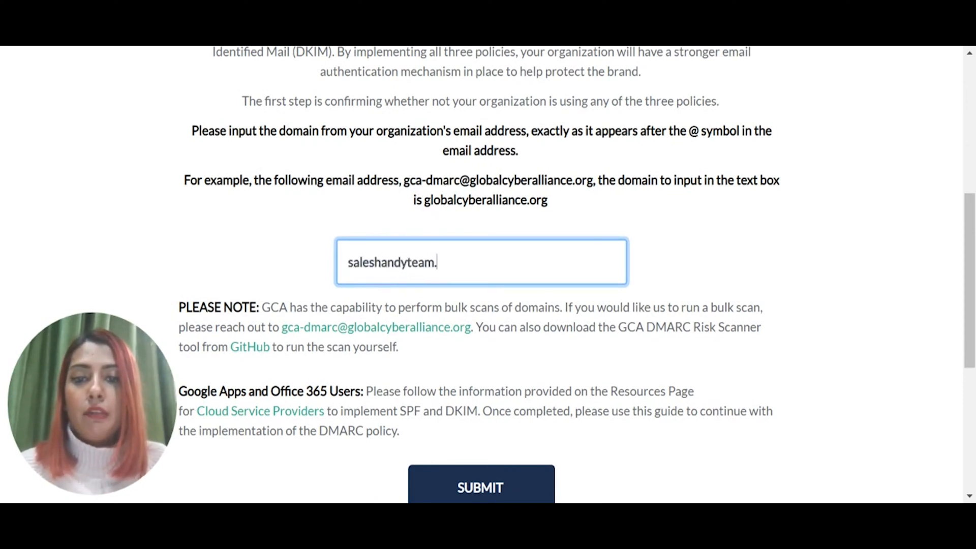
type("com")
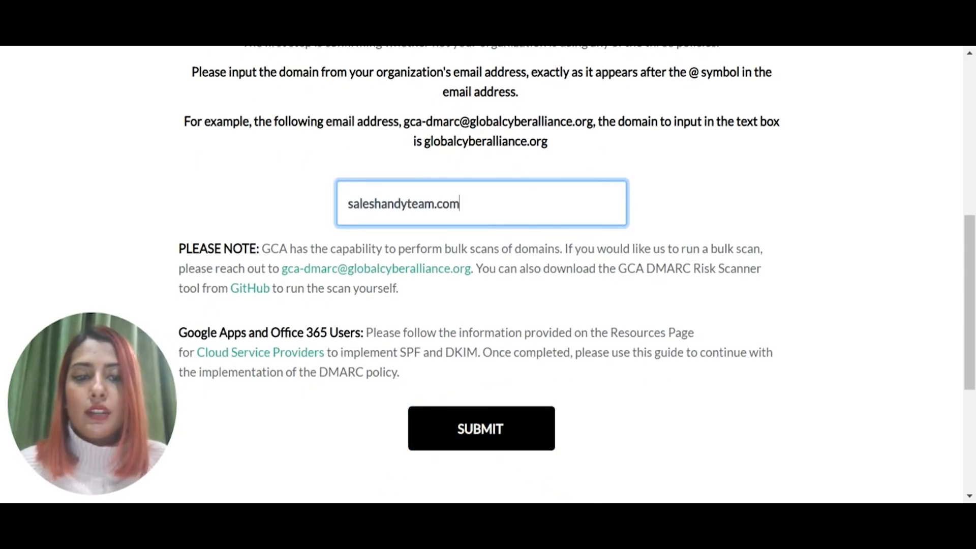
left_click(480, 428)
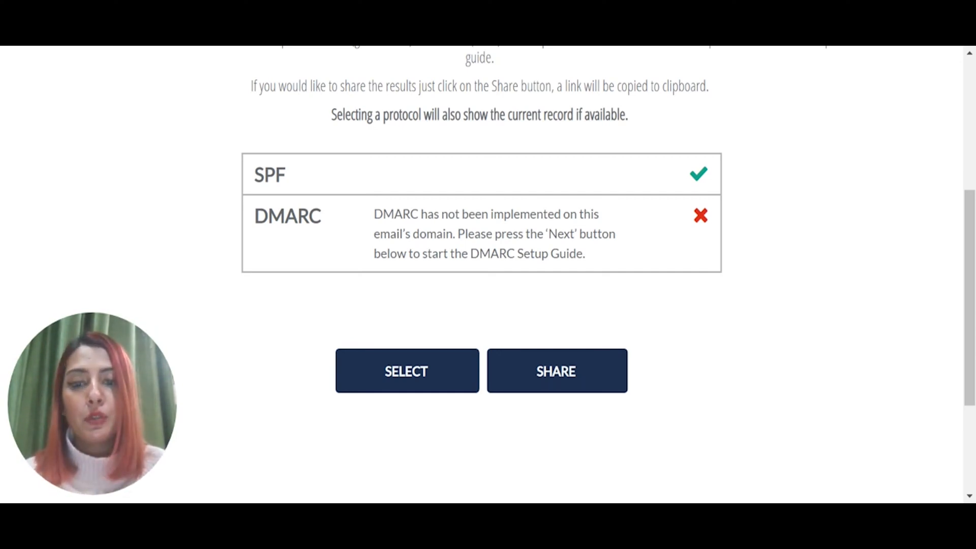
Review the SPF-pass, no-DMARC scan results and start the DMARC setup guide.
scroll("down", 3)
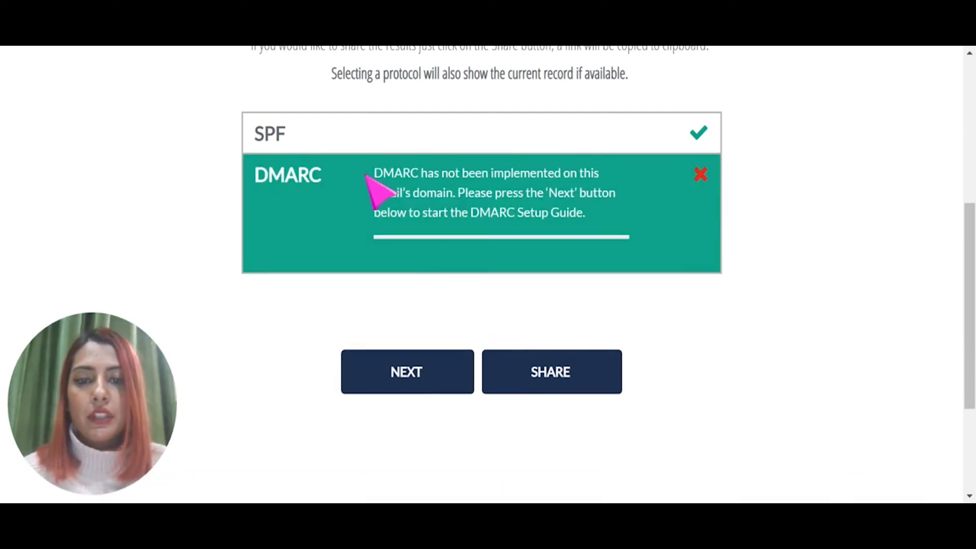
left_click(406, 371)
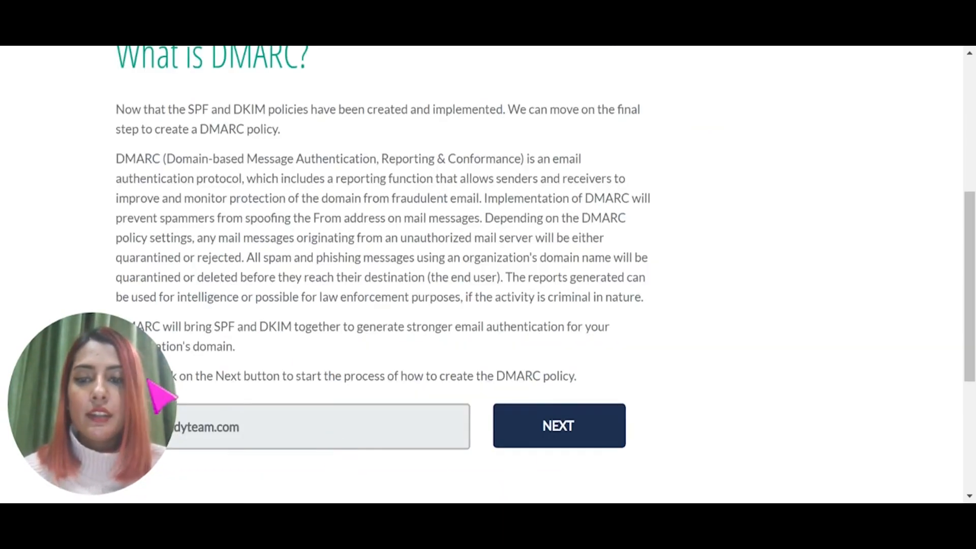
Begin creating the DMARC policy and keep the policy level at None (Recommended).
scroll("down", 3)
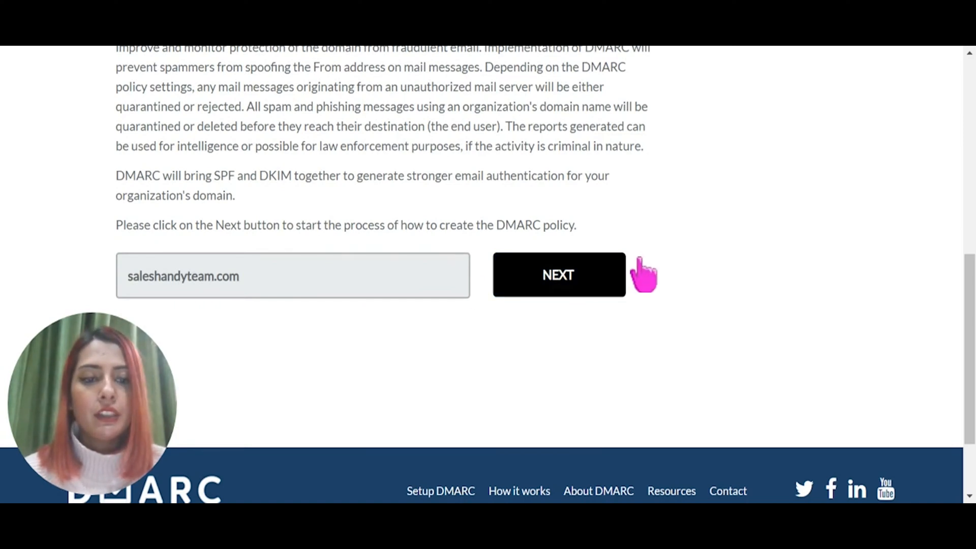
left_click(558, 275)
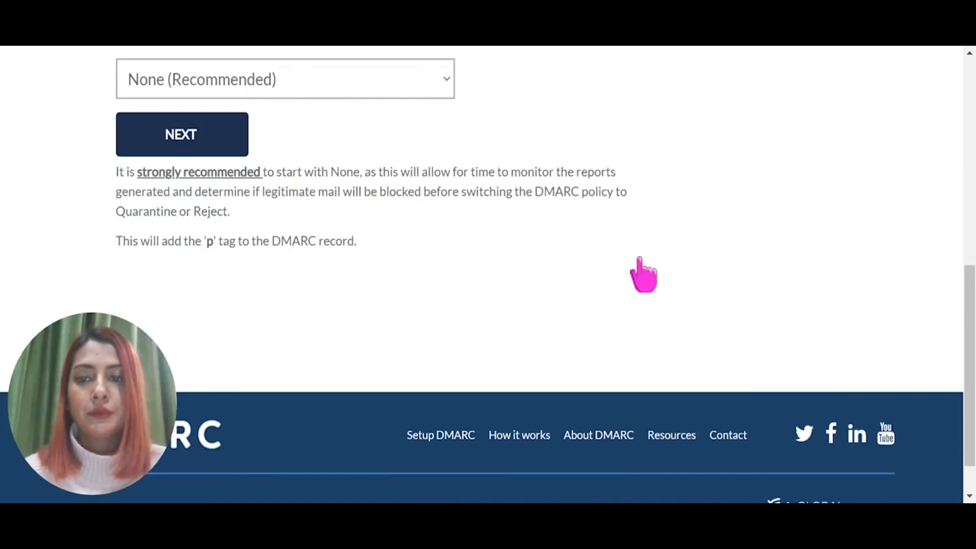
scroll("up", 3)
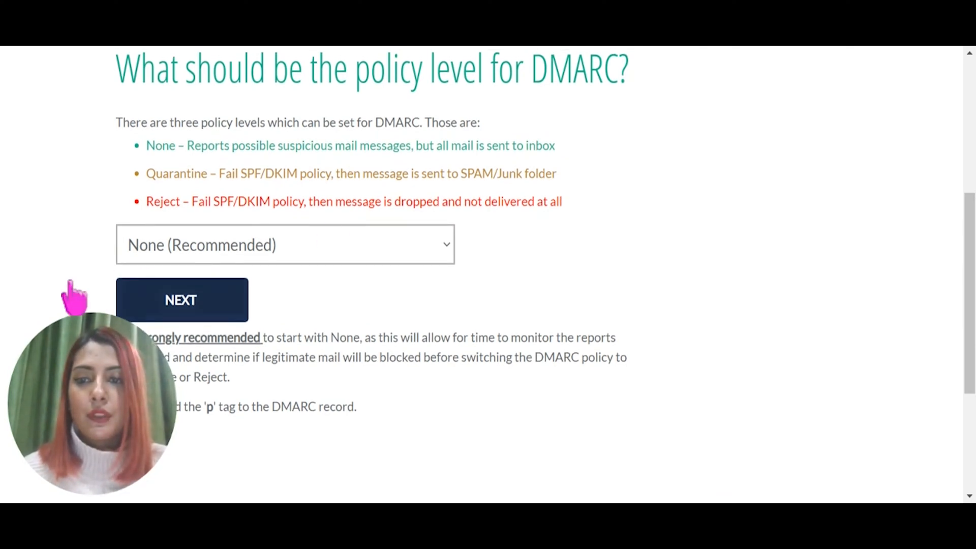
left_click(181, 300)
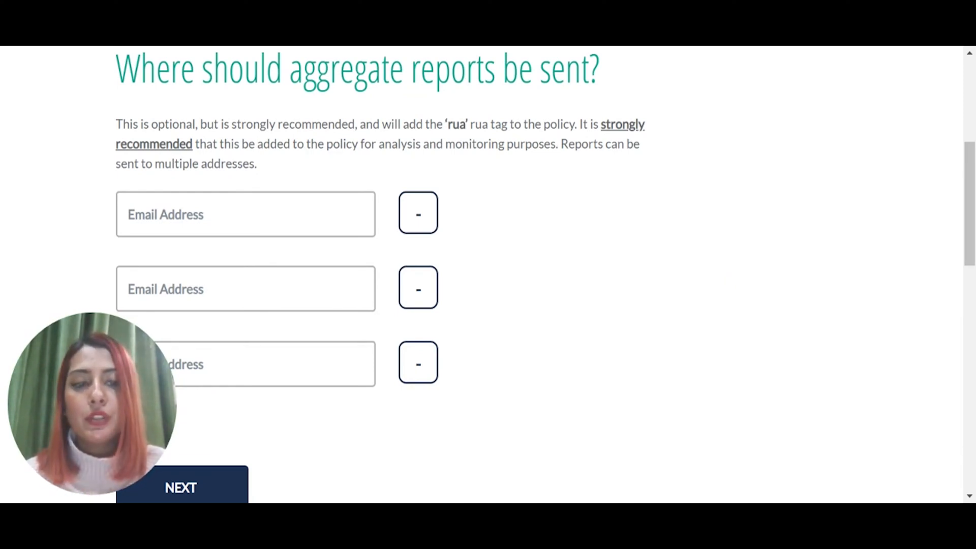
Leave the report email addresses empty and reach the subdomain policy step.
scroll("down", 3)
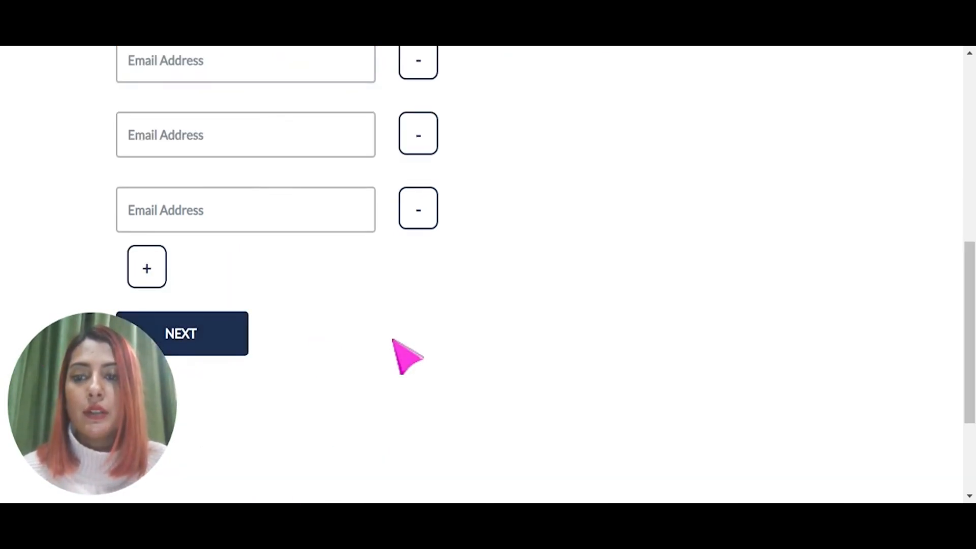
scroll("up", 3)
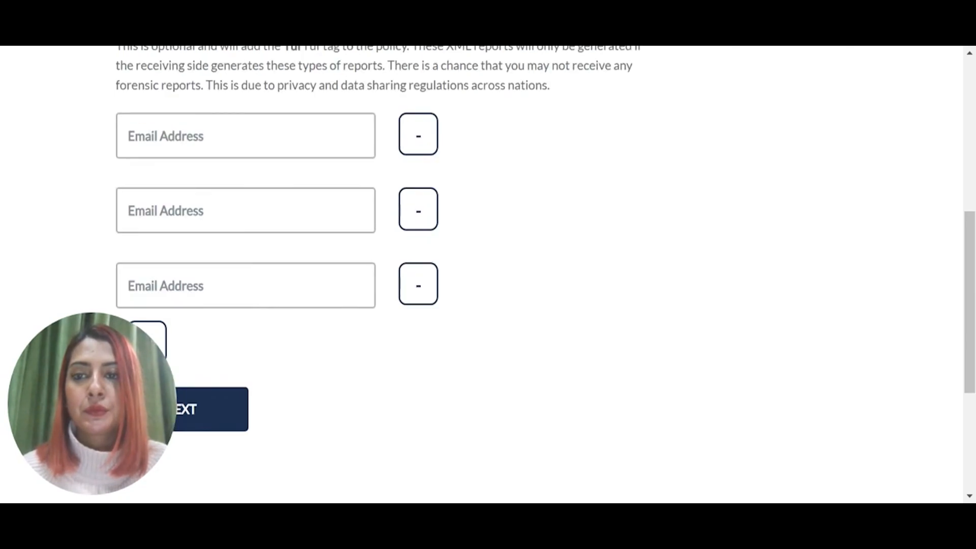
scroll("up", 3)
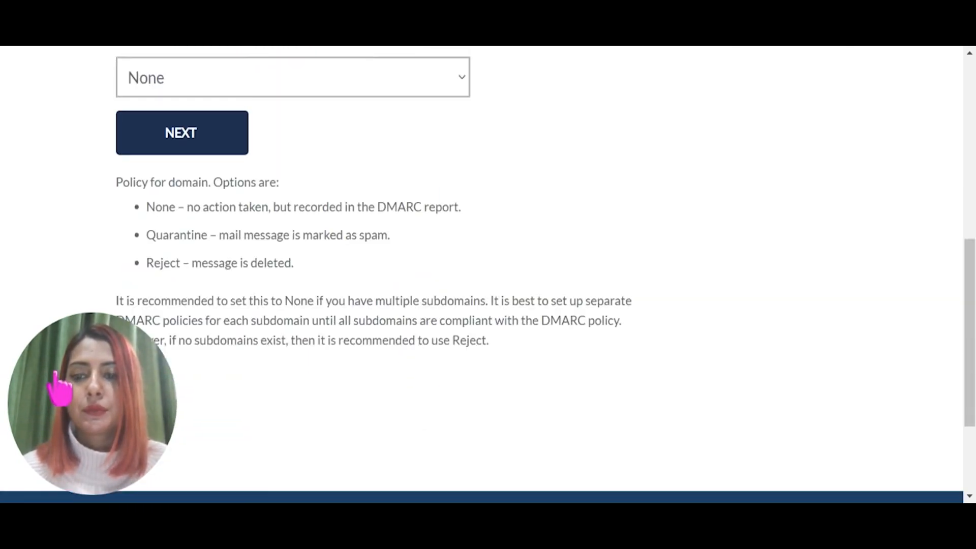
scroll("up", 3)
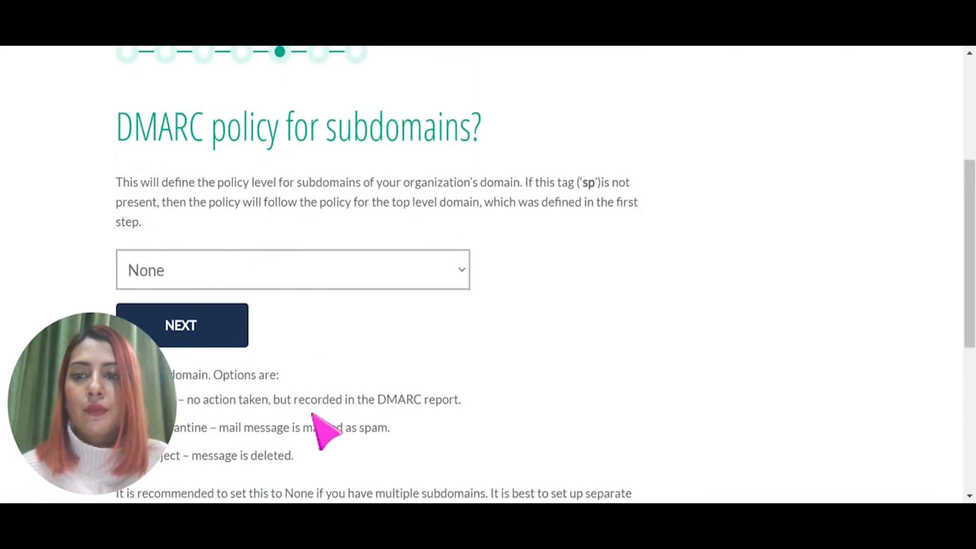
Keep sp=None and default optional settings, generating v=DMARC1; p=none; sp=none; ri=86400.
scroll("down", 3)
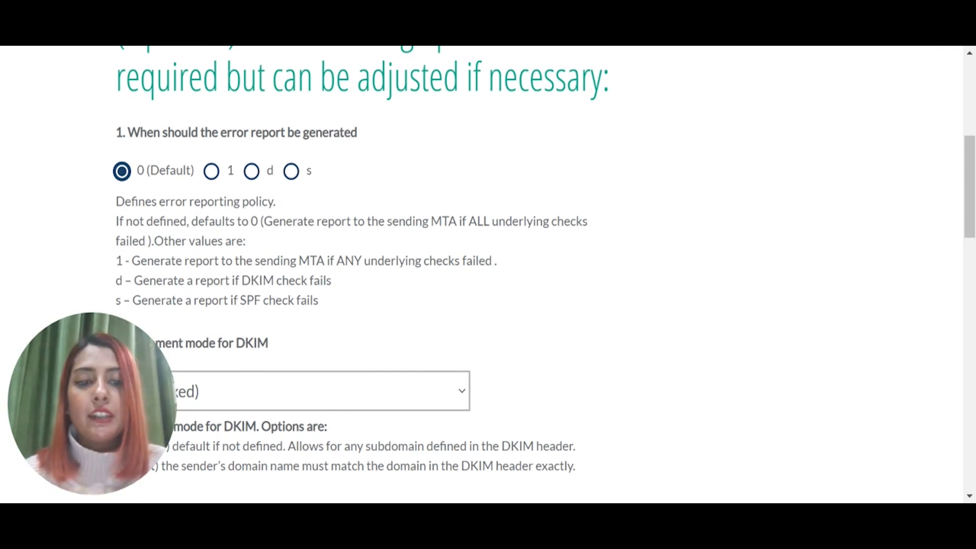
scroll("down", 3)
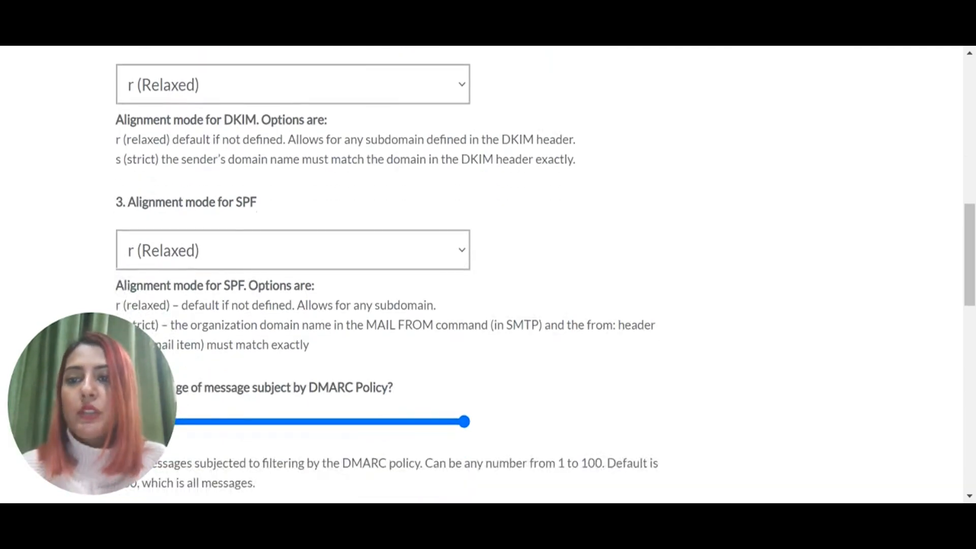
scroll("down", 3)
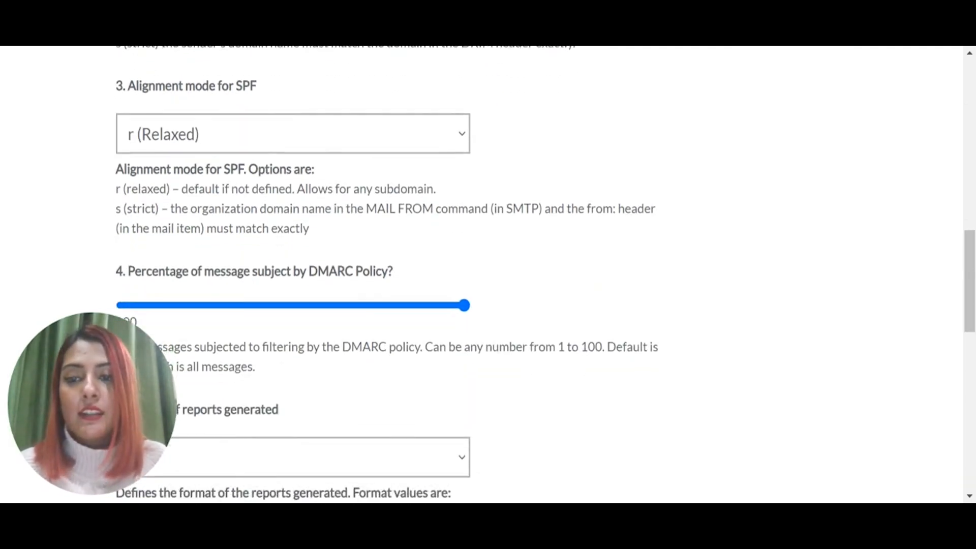
scroll("down", 3)
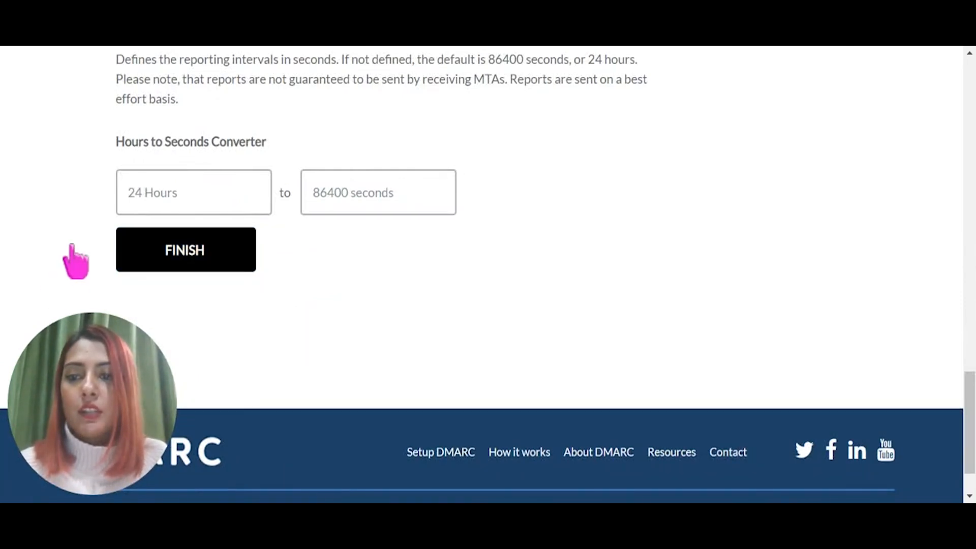
left_click(185, 249)
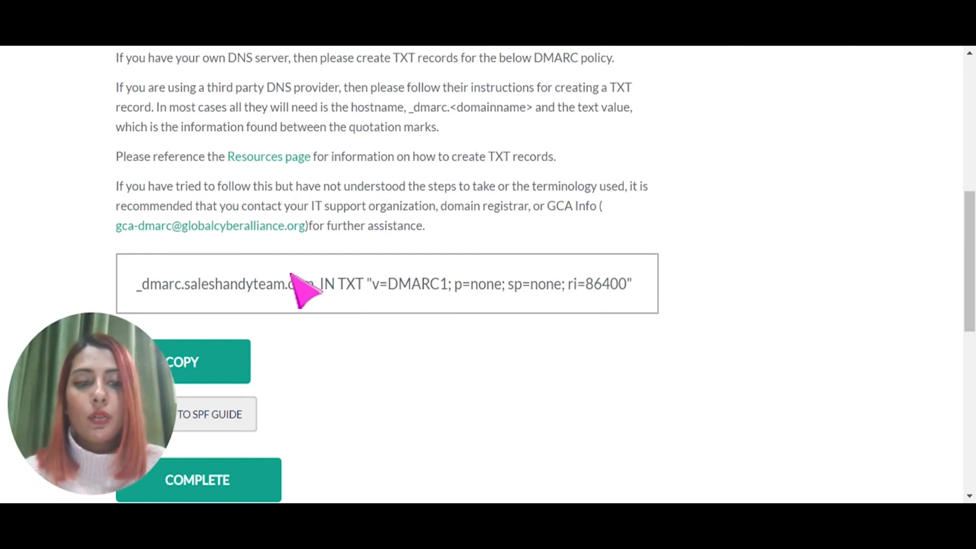
mouse_move(336, 261)
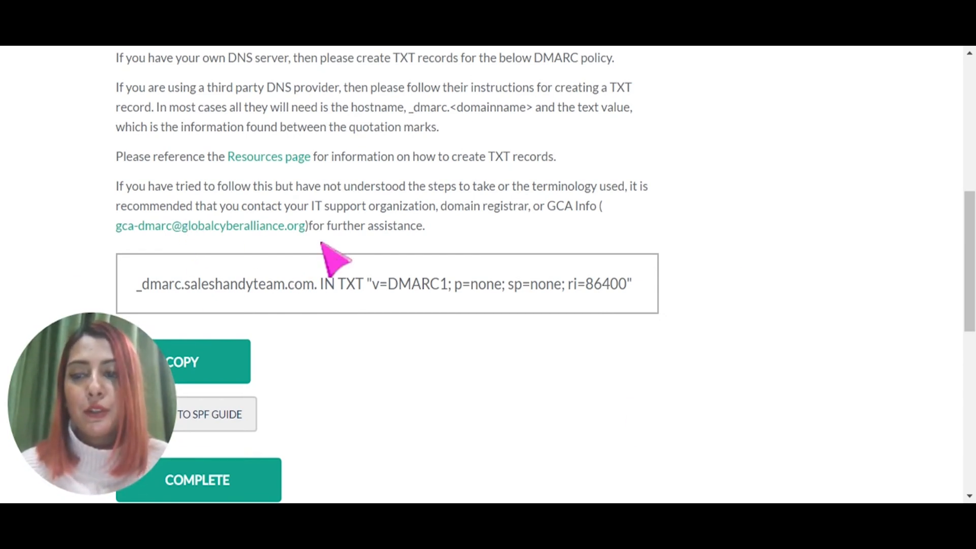
Scroll past the generated _dmarc TXT record to the checker showing saleshandyteam.com.
scroll("down", 3)
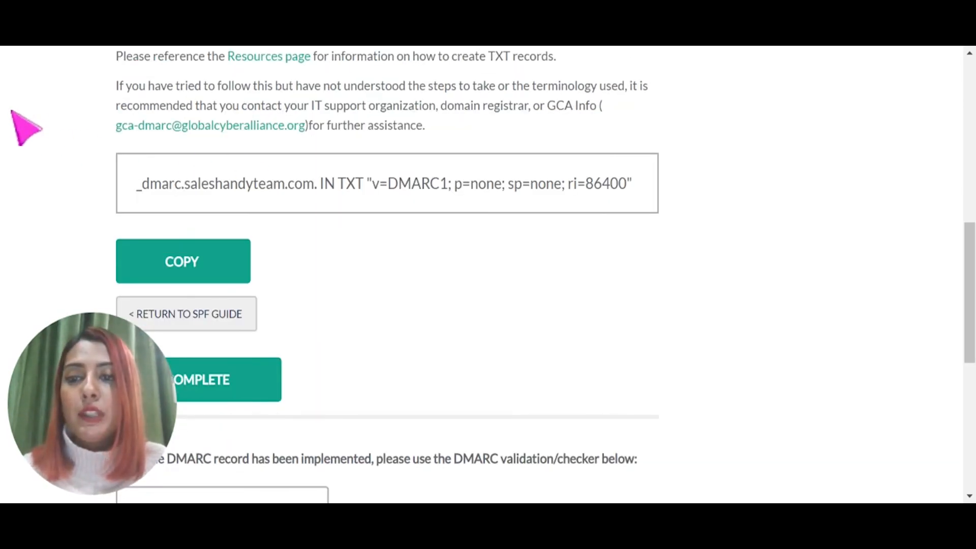
mouse_move(606, 426)
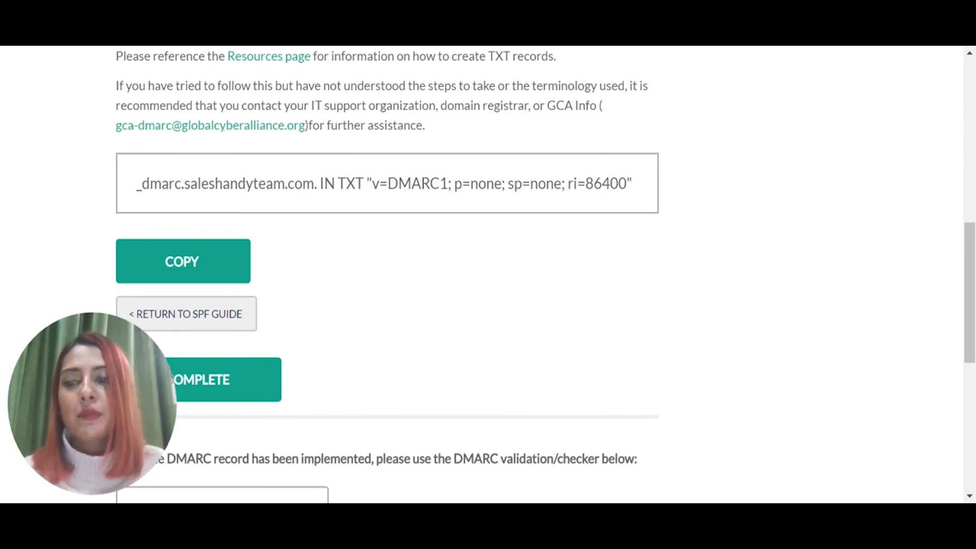
scroll("down", 3)
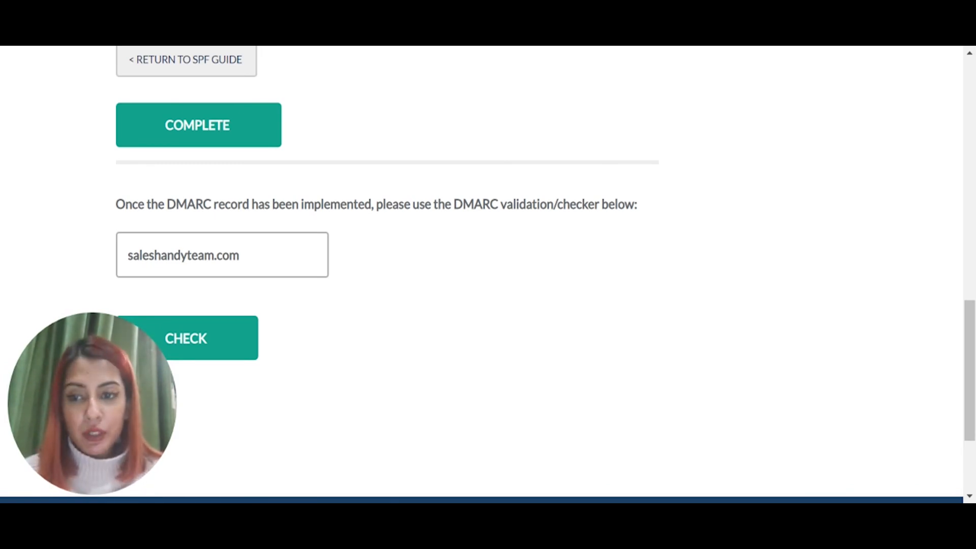
mouse_move(386, 392)
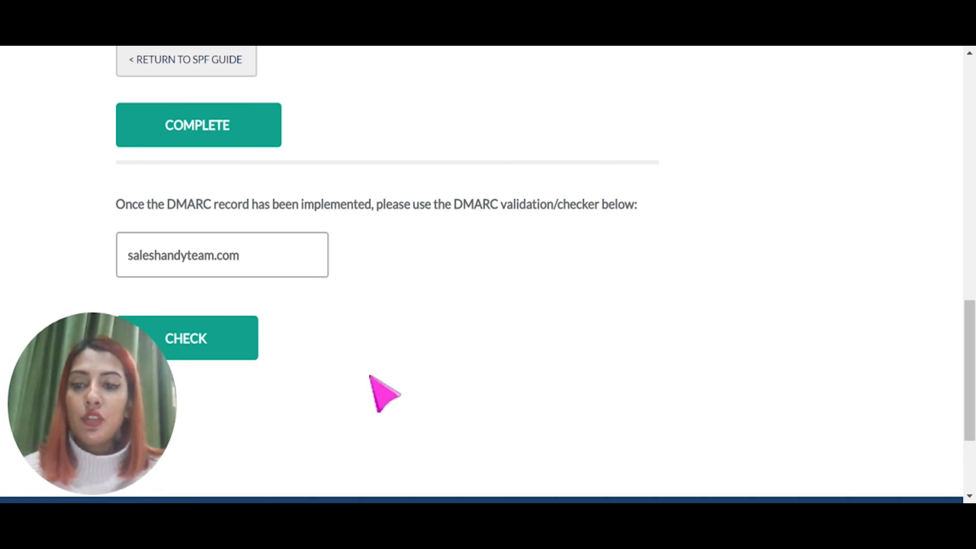
scroll("down", 3)
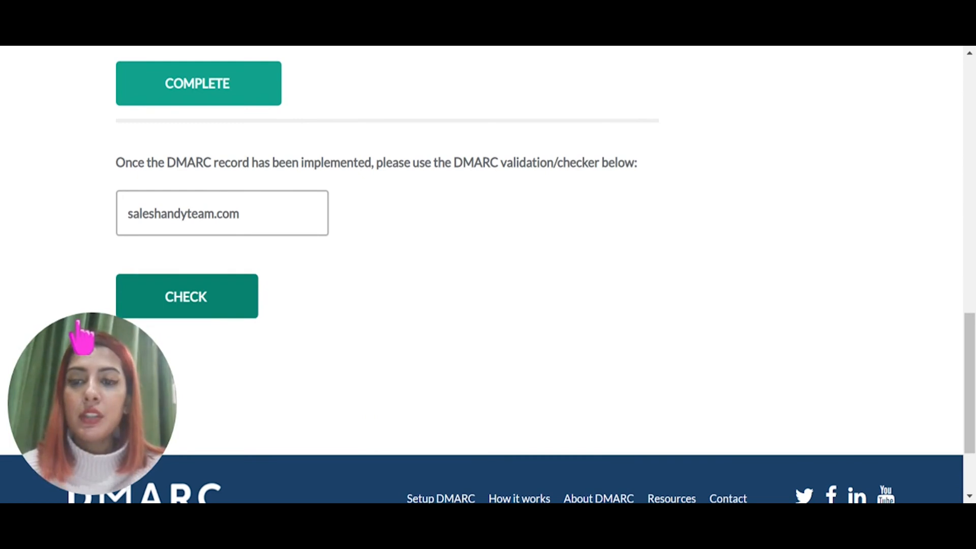
Run the DMARC check for saleshandyteam.com until the green tick and CONGRATULATIONS appear.
left_click(186, 296)
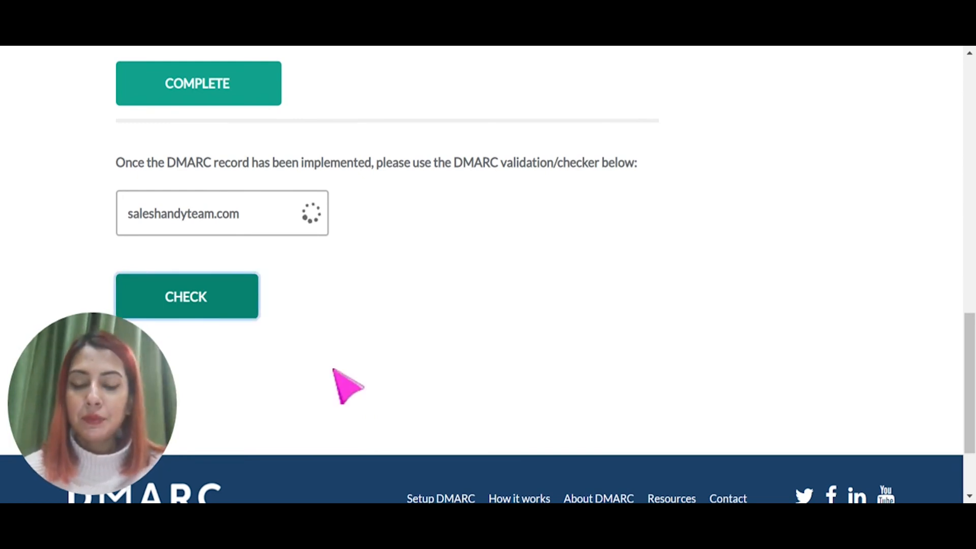
left_click(186, 297)
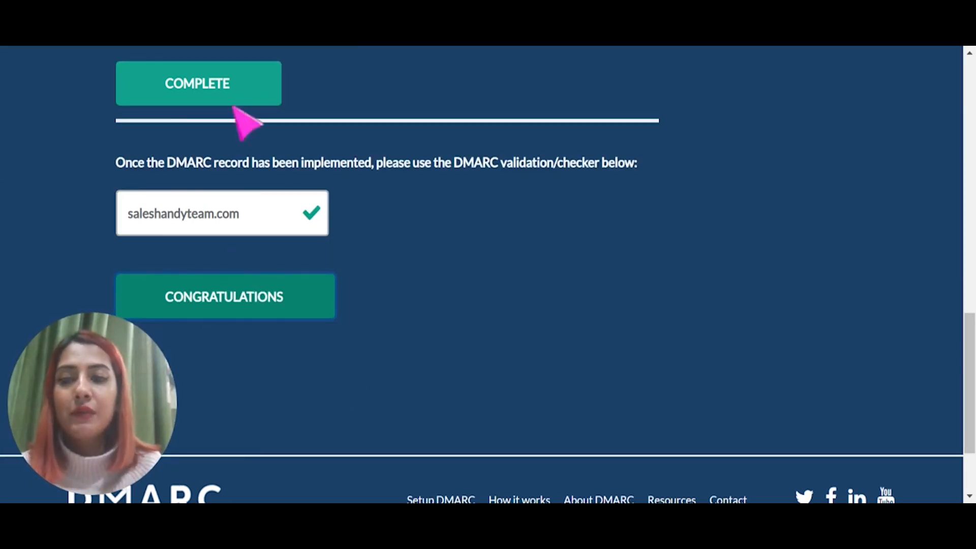
mouse_move(50, 367)
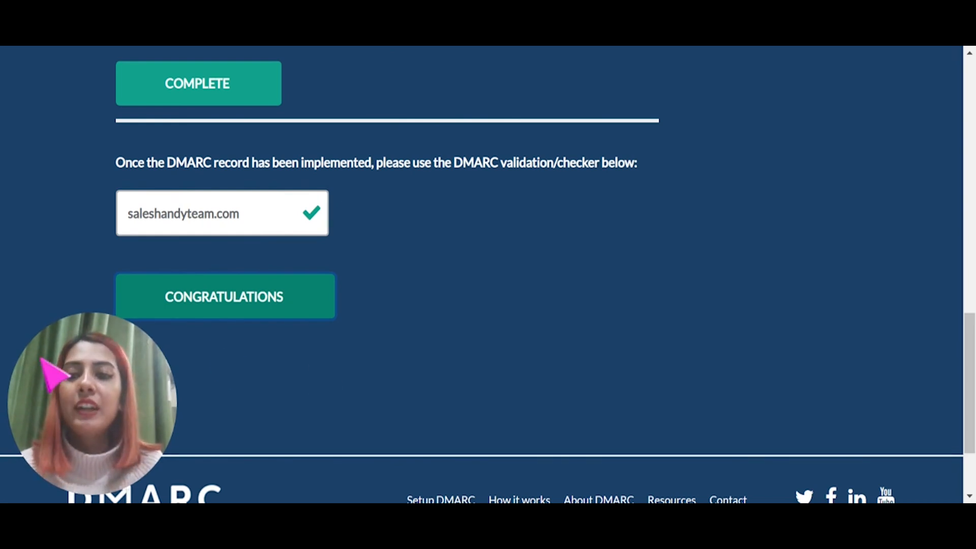
mouse_move(430, 420)
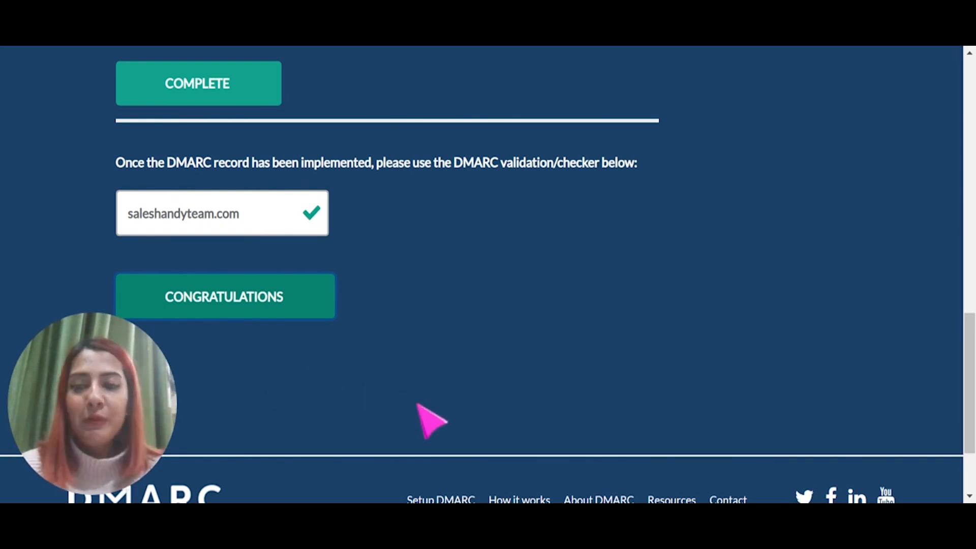
mouse_move(433, 423)
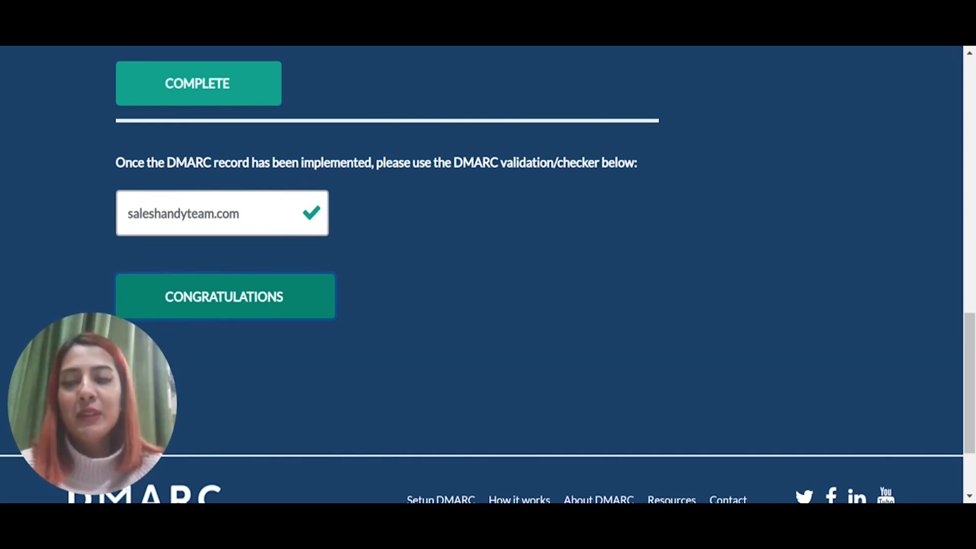